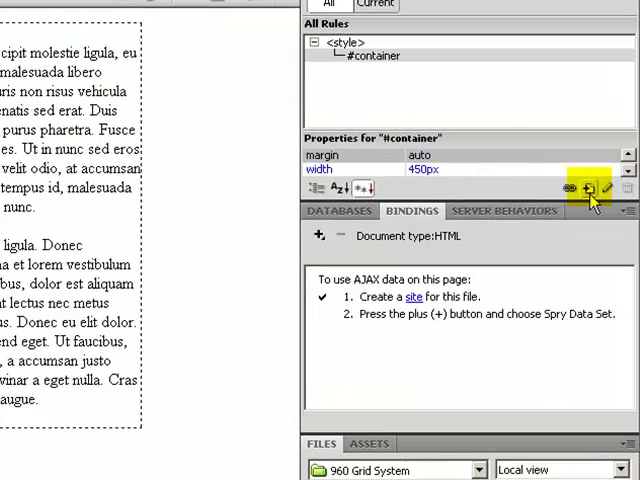
Create a new #container p rule with a bright green #3F0 background colour.
{"action": "left_click", "coordinate": [590, 189]}
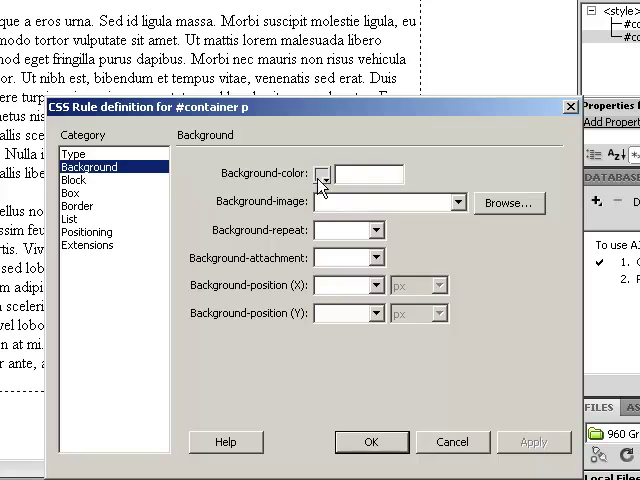
{"action": "left_click", "coordinate": [322, 173]}
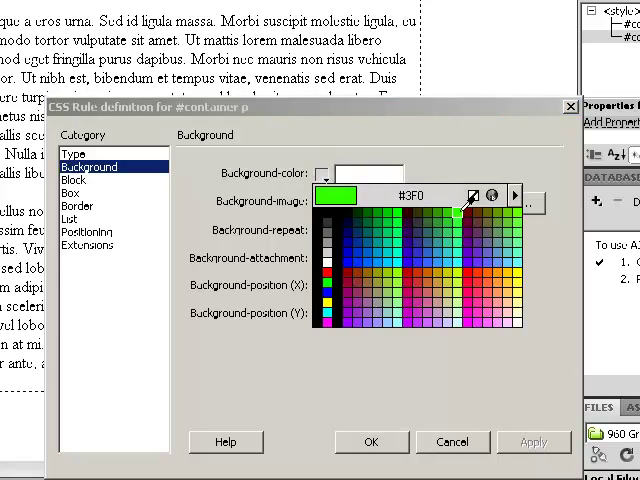
{"action": "left_click", "coordinate": [370, 441]}
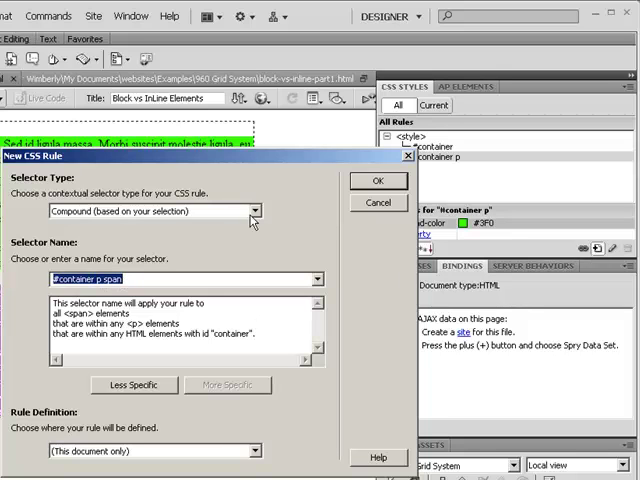
Confirm the #container p span rule and set its background colour to yellow #FF0.
{"action": "left_click", "coordinate": [378, 181]}
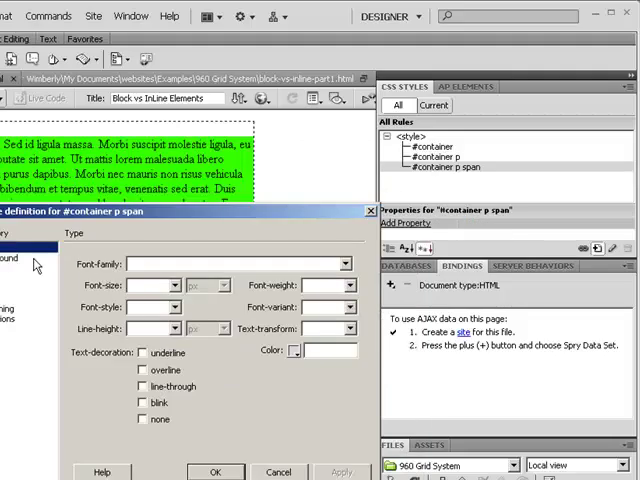
{"action": "left_click", "coordinate": [205, 197]}
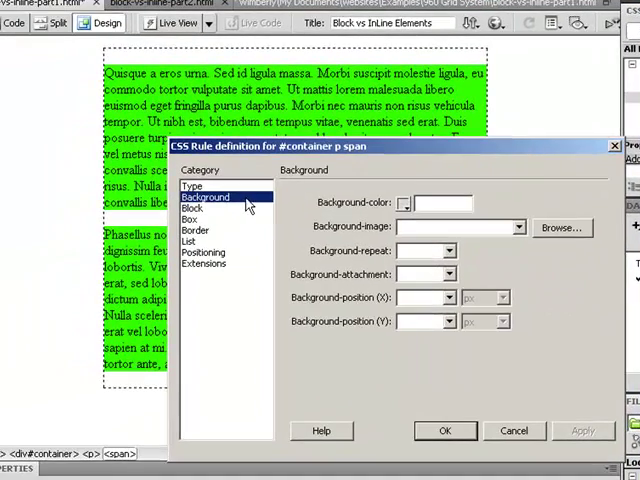
{"action": "left_click", "coordinate": [404, 203]}
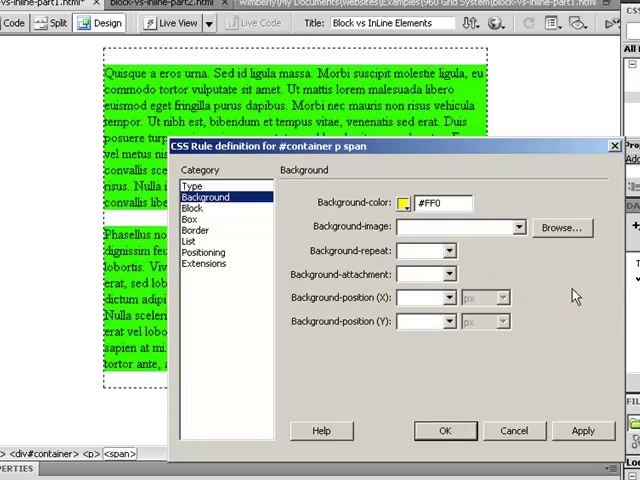
{"action": "left_click", "coordinate": [446, 430]}
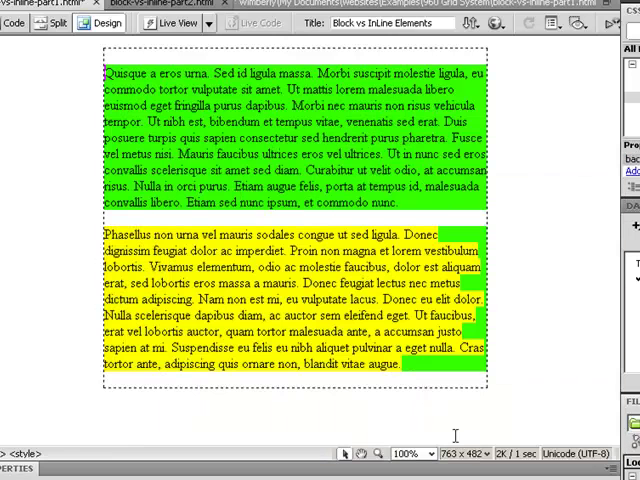